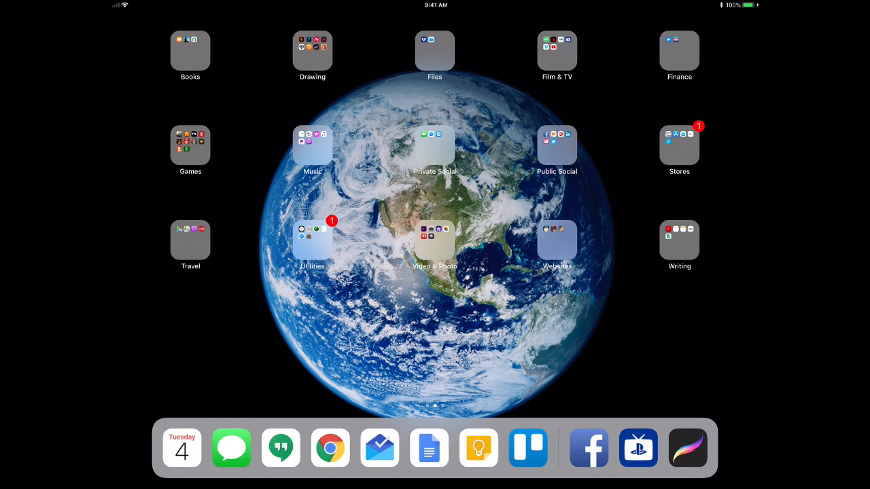
- Launch Procreate from the Drawing folder on the Home Screen into its artwork gallery
click(312, 52)
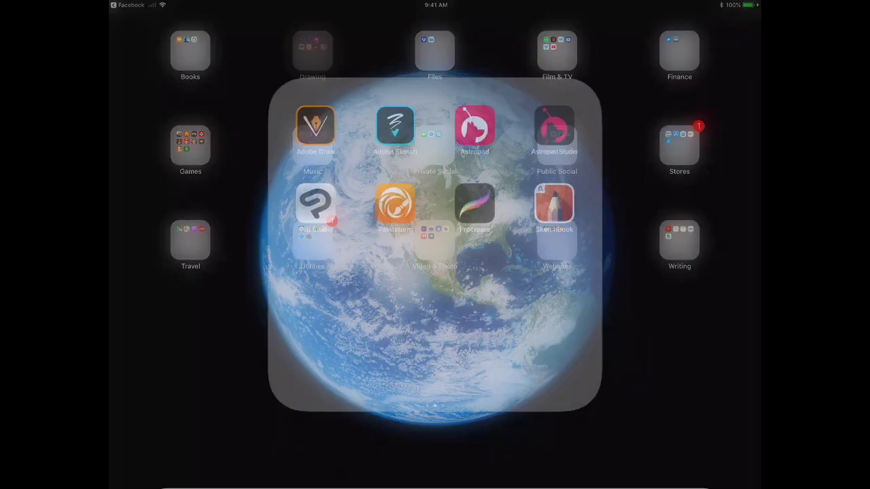
click(313, 51)
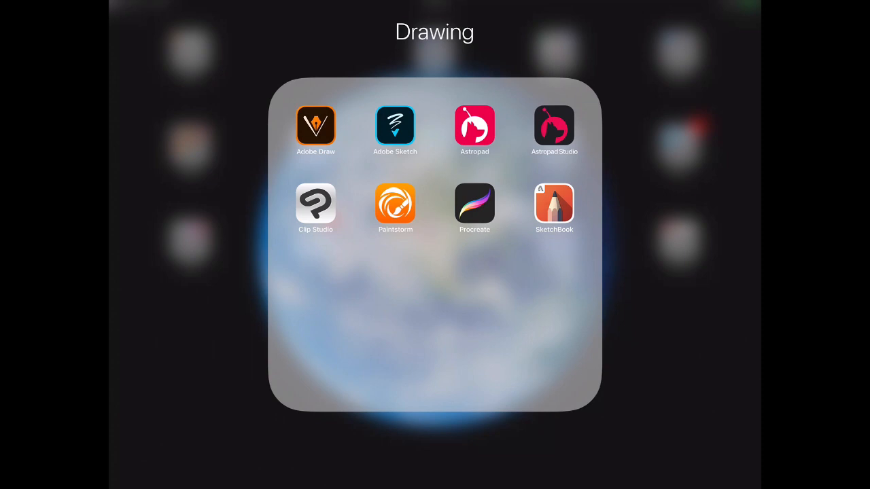
click(474, 204)
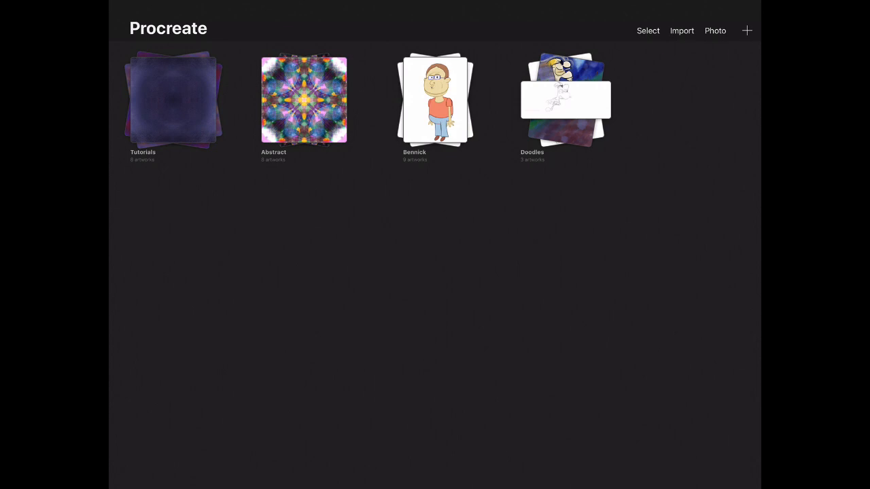
- View the orange kaleidoscope artwork in the Tutorials stack, then return to the stack
click(174, 97)
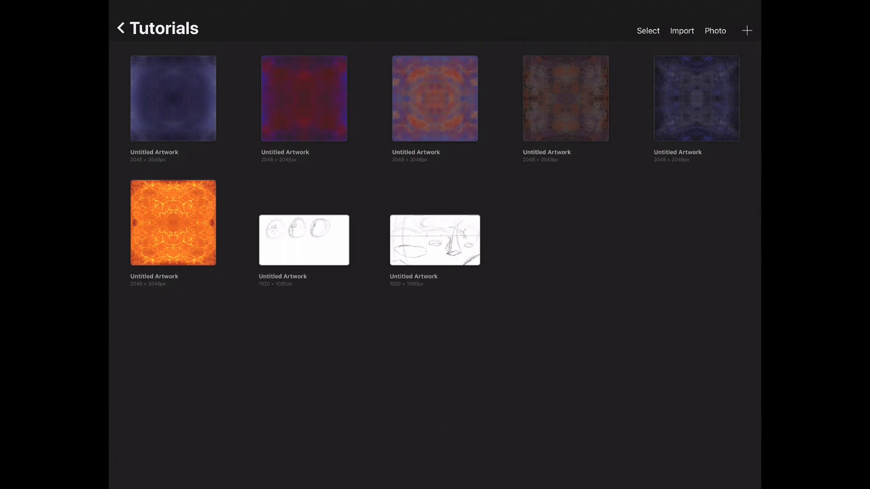
click(171, 222)
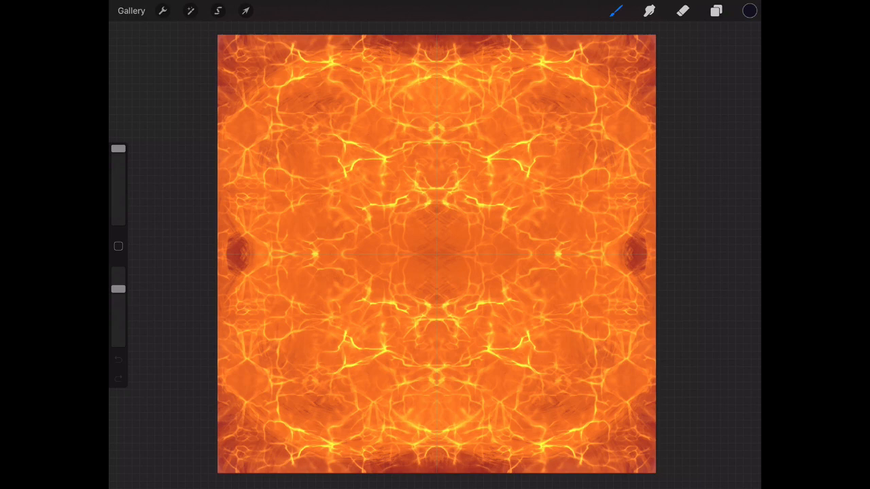
click(130, 11)
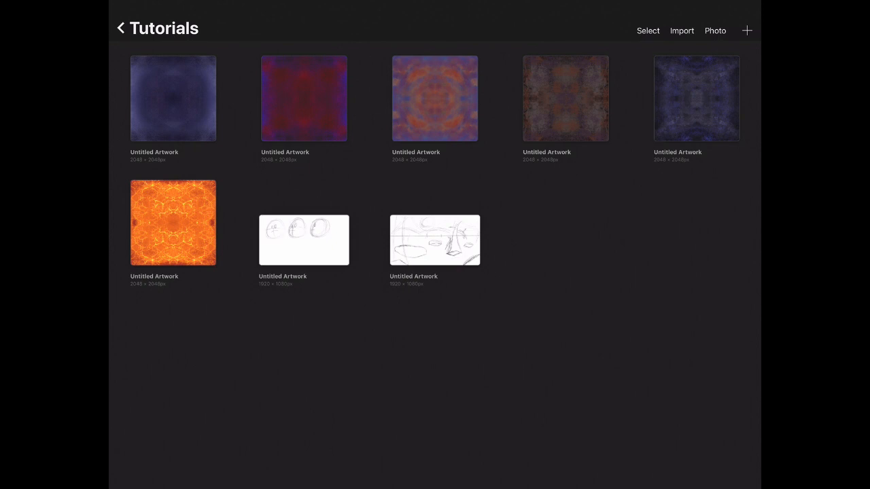
- Create a new square artwork in Tutorials and enter its blank canvas
click(746, 30)
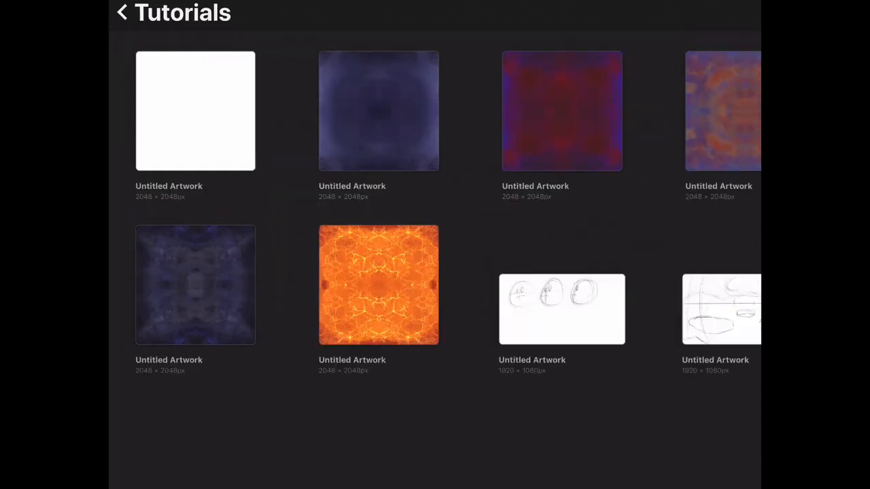
click(196, 111)
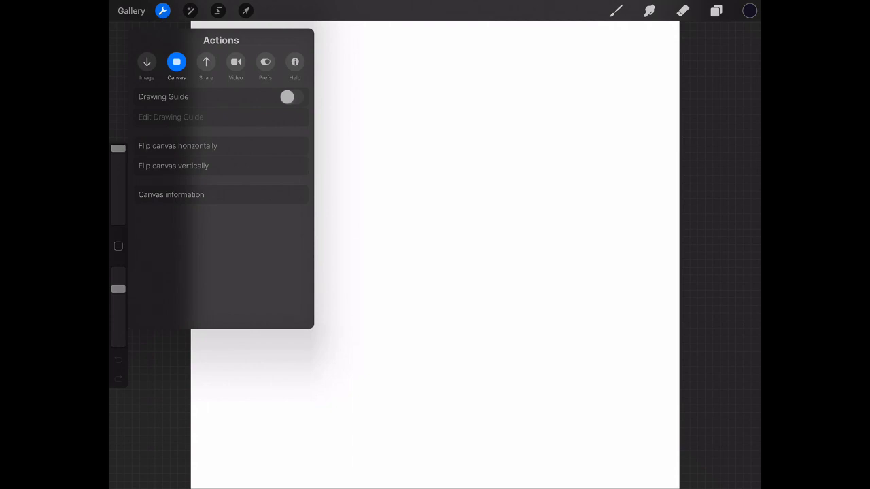
- Switch on the Drawing Guide grid and bring up its guide settings
click(291, 97)
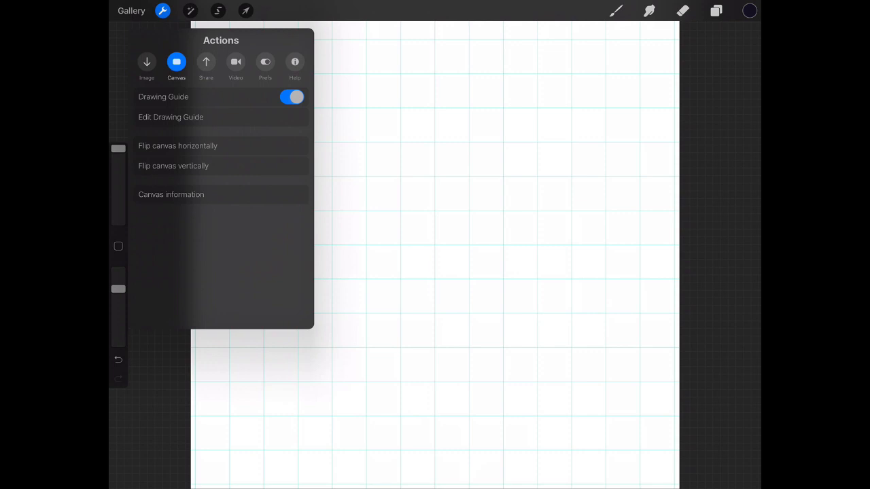
click(171, 117)
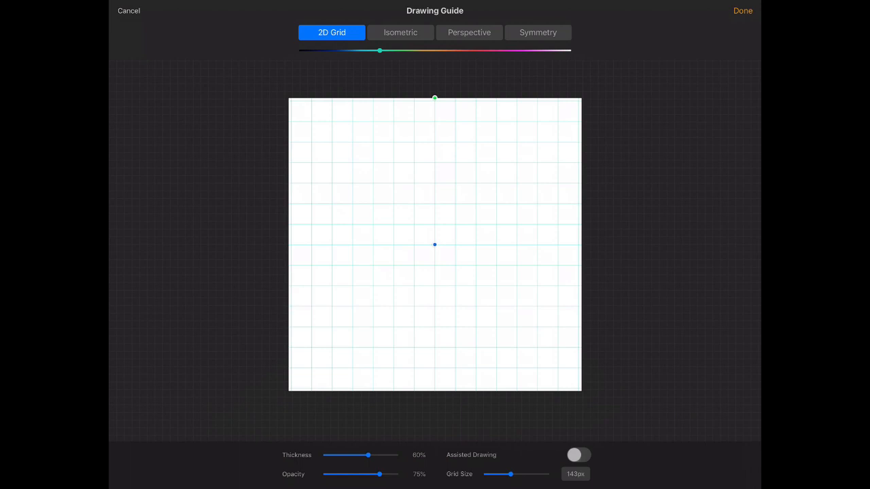
- Set the guide to Quadrant symmetry with dark gray lines and apply it to the canvas
click(468, 32)
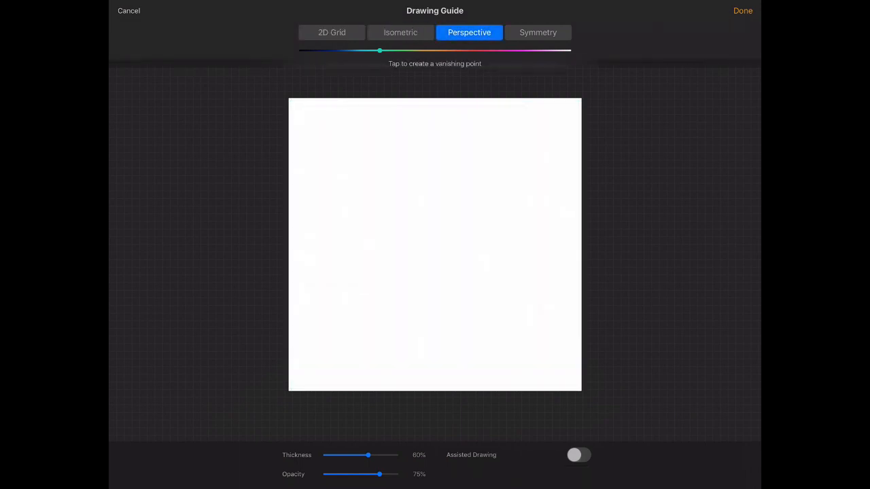
click(538, 33)
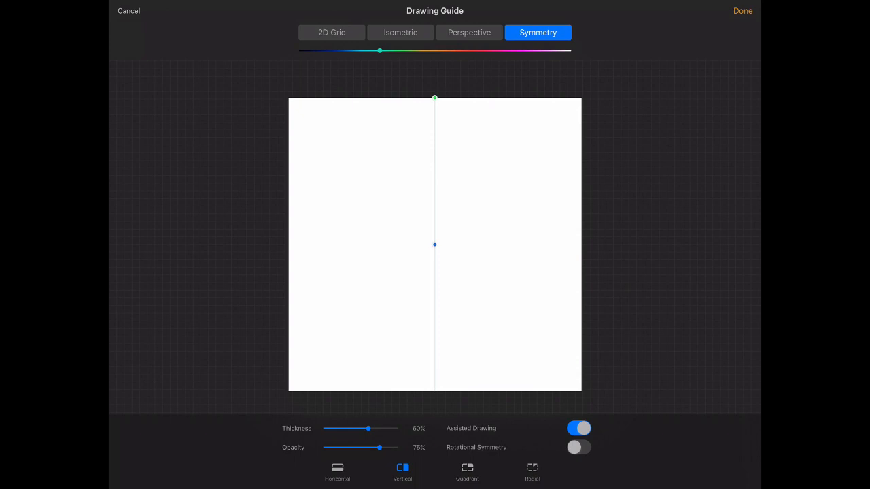
click(467, 469)
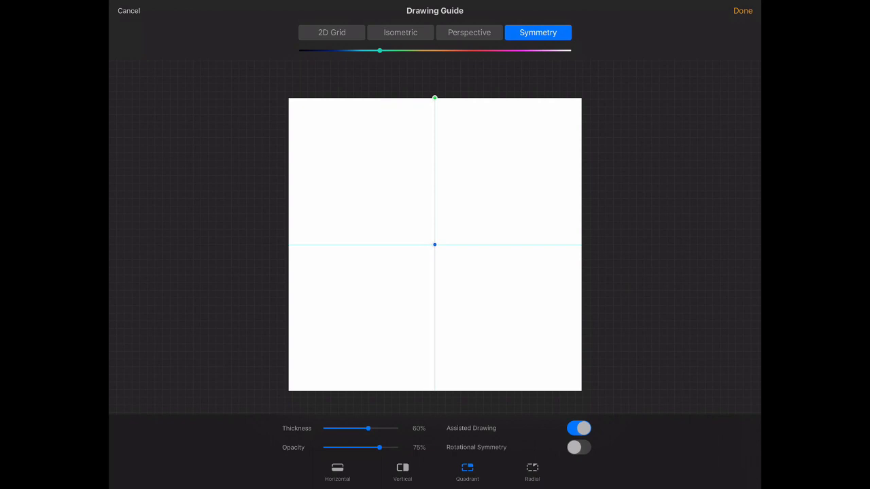
drag(381, 50, 348, 50)
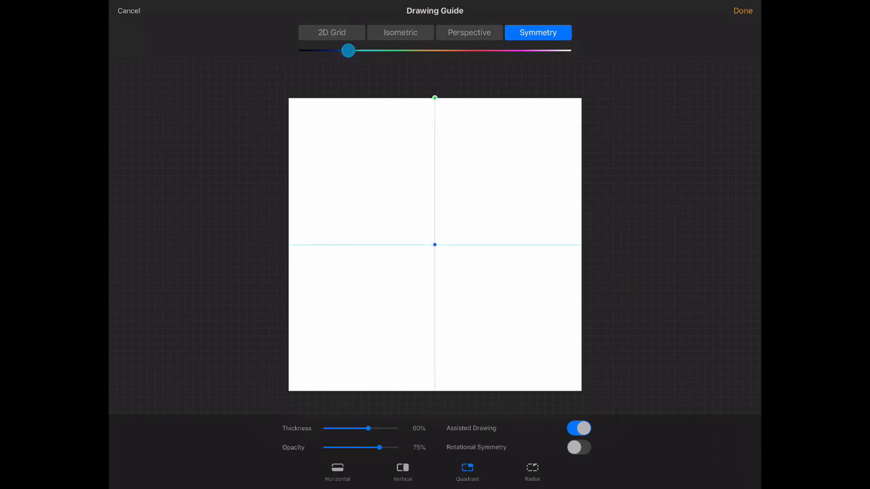
drag(348, 51, 331, 50)
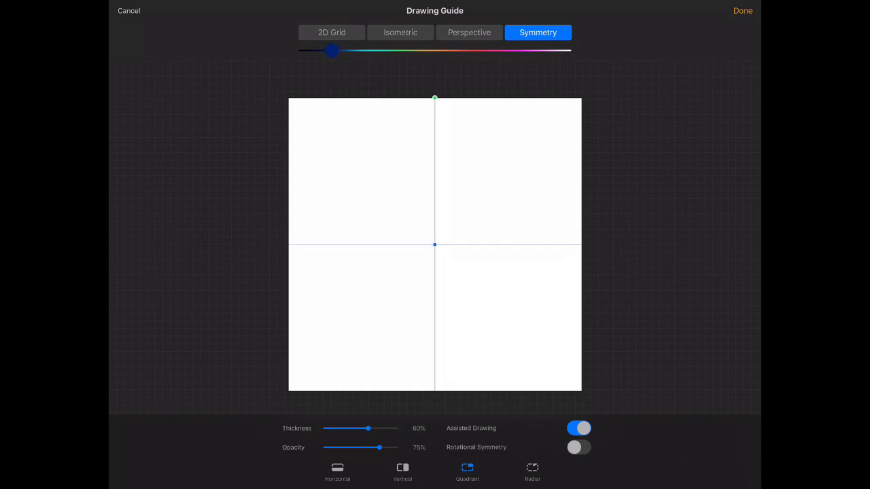
drag(332, 52, 316, 52)
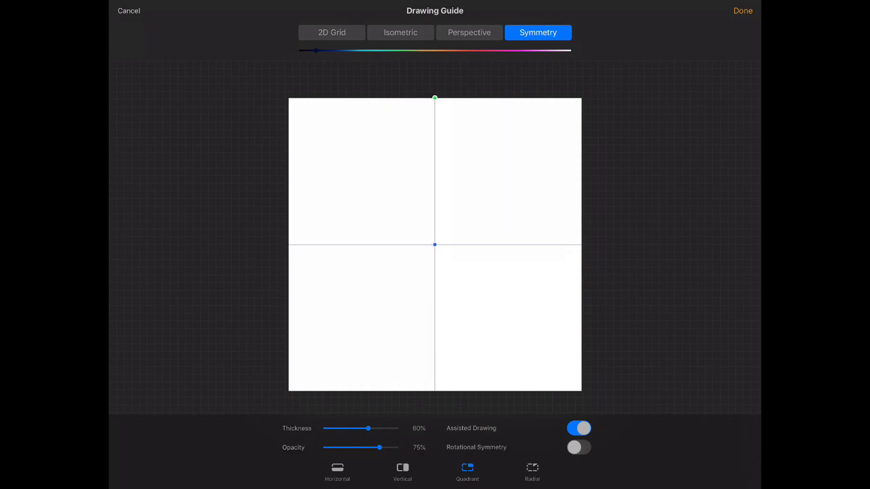
click(742, 11)
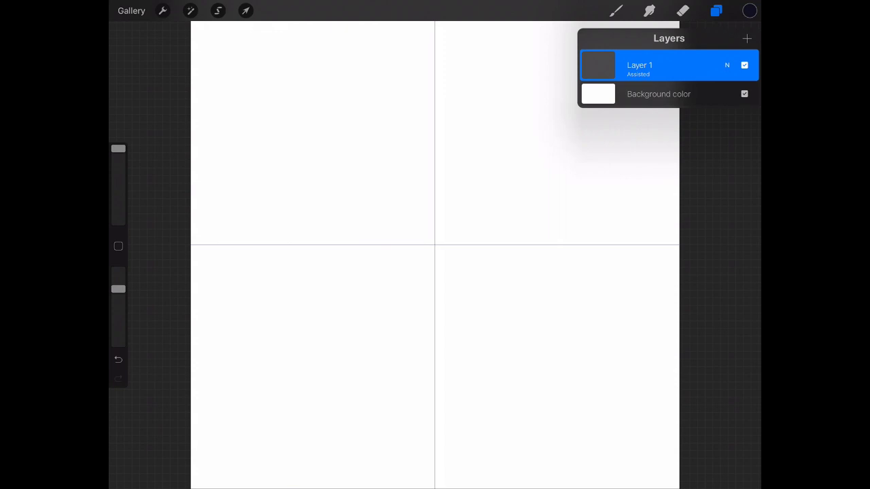
- Choose a lighter soft blue in the Classic colour picker for painting
click(749, 11)
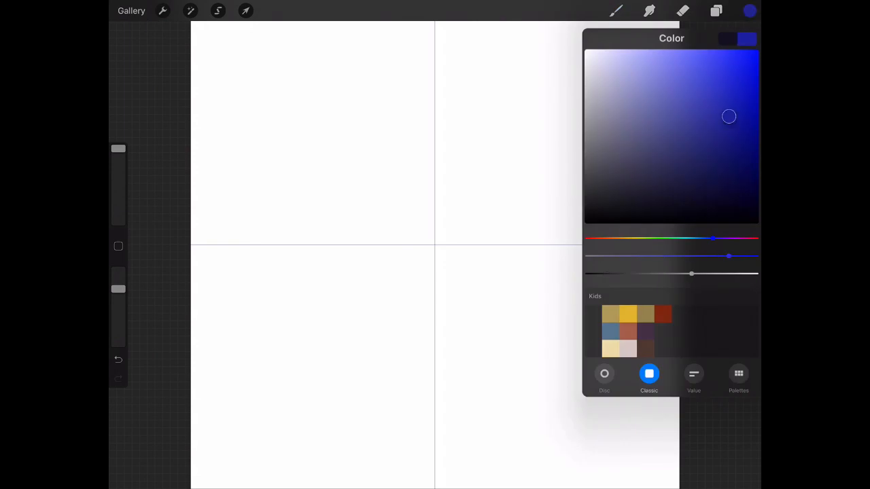
drag(729, 117, 707, 101)
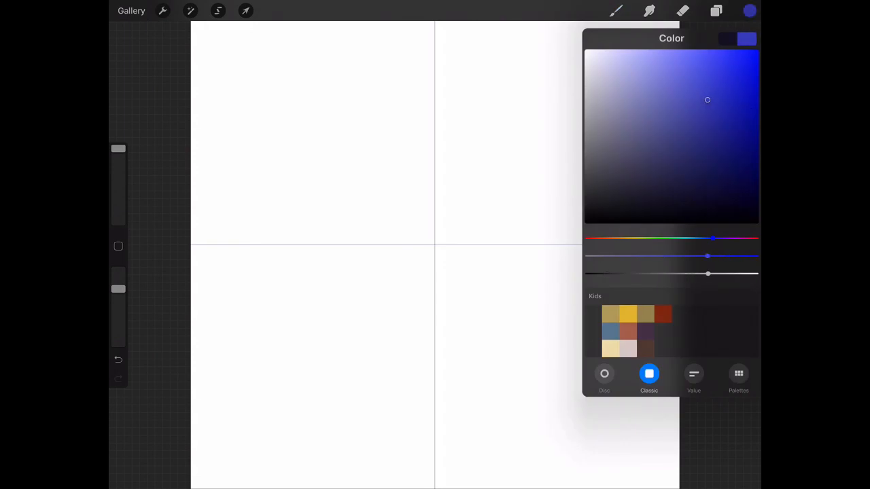
click(614, 11)
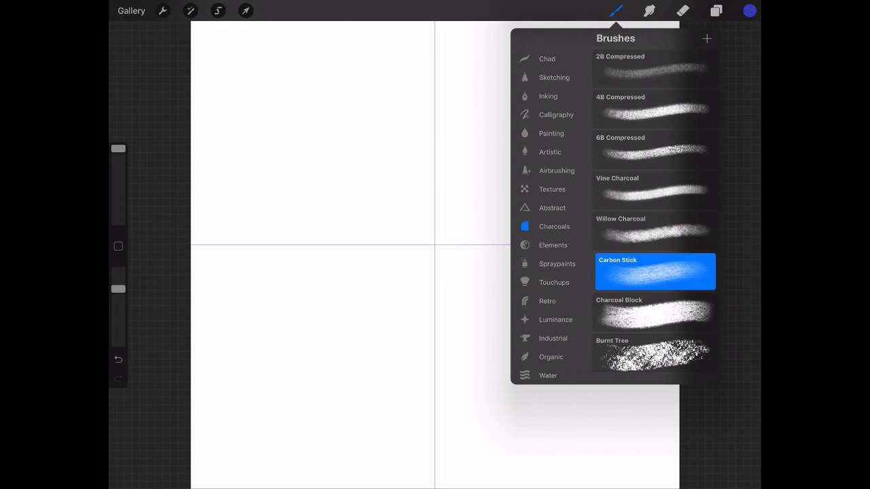
- Paint a blue Carbon Stick charcoal texture mirrored across all four quadrants
click(615, 11)
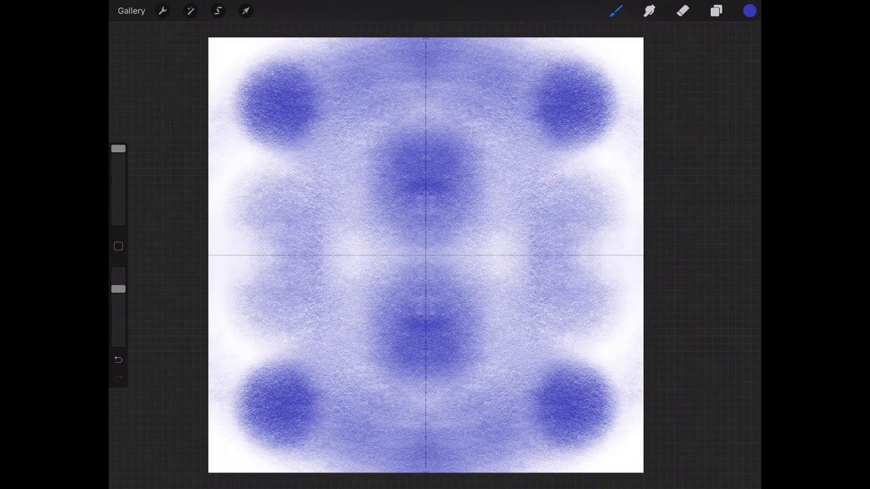
drag(238, 180, 305, 245)
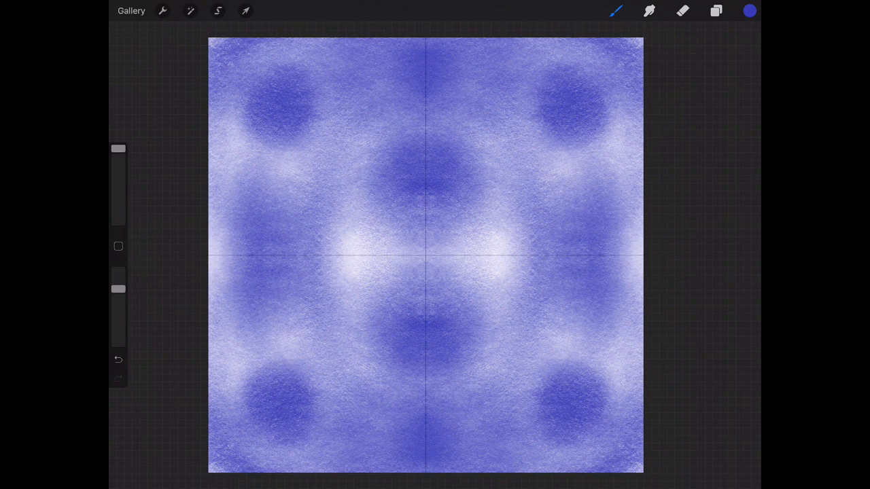
click(714, 11)
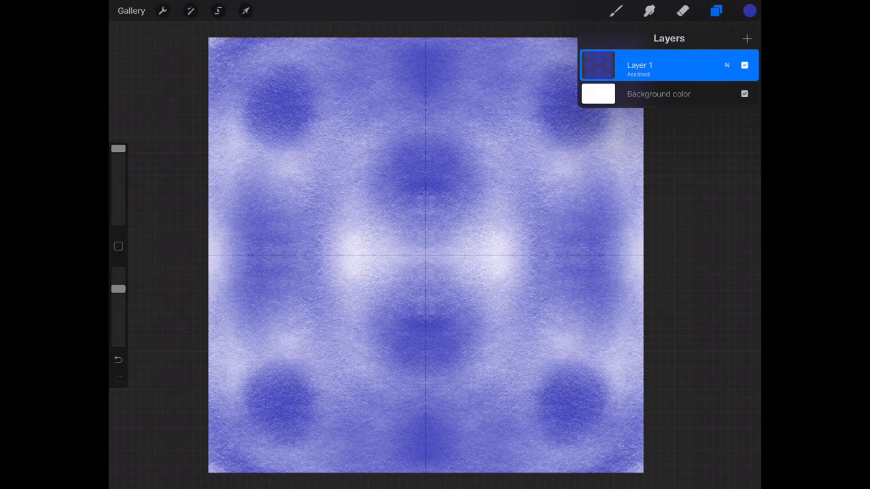
- Change Layer 1's blend mode from Normal to Darken
click(726, 65)
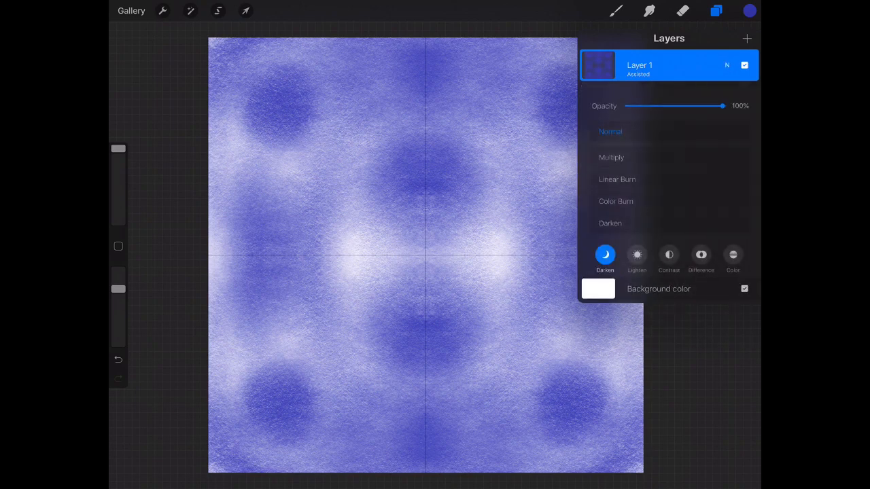
click(615, 202)
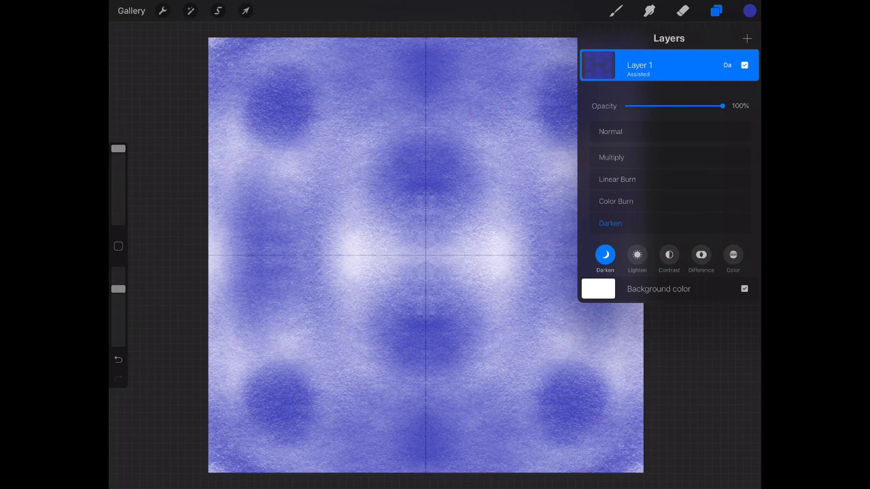
click(615, 11)
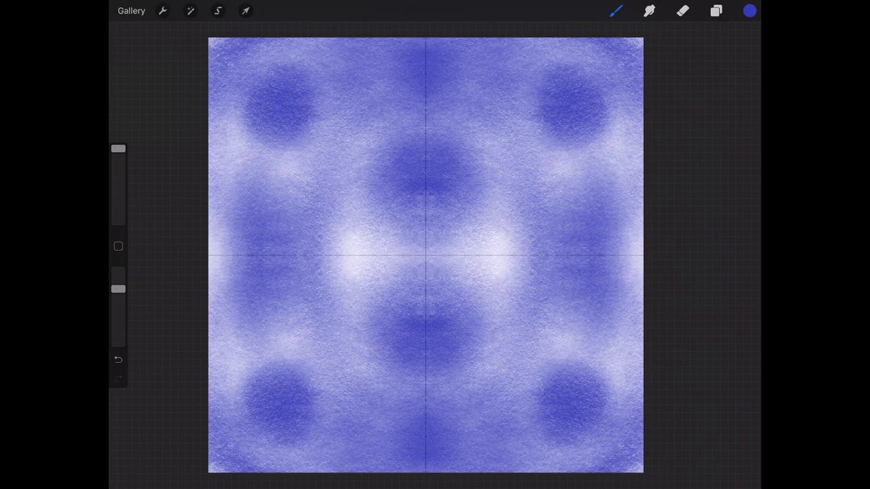
click(163, 11)
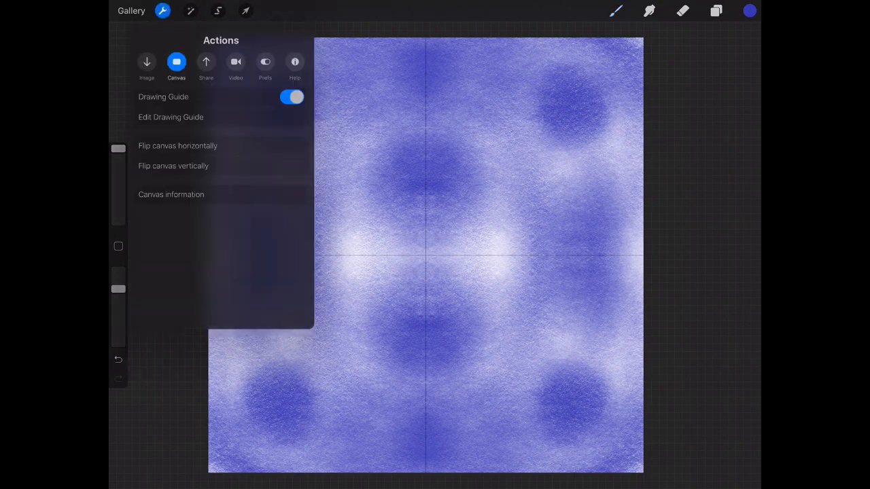
- Export the artwork through Share, then enter the purple-and-orange kaleidoscope artwork
click(207, 63)
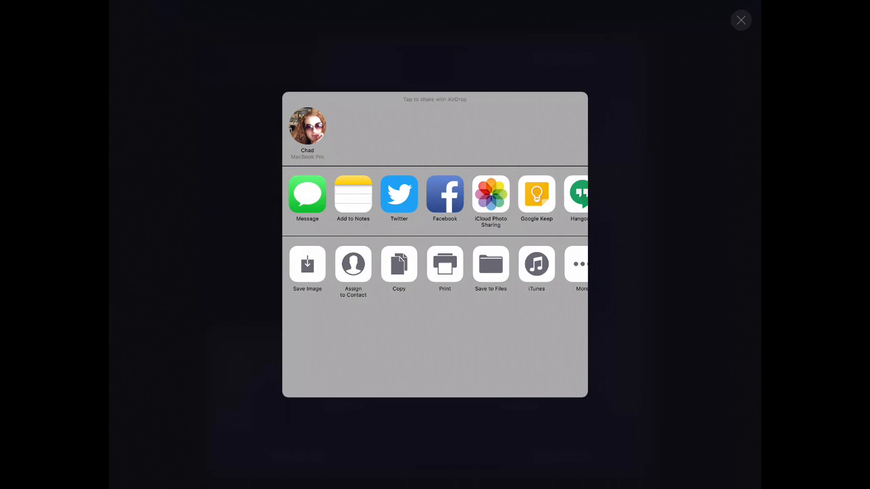
click(740, 20)
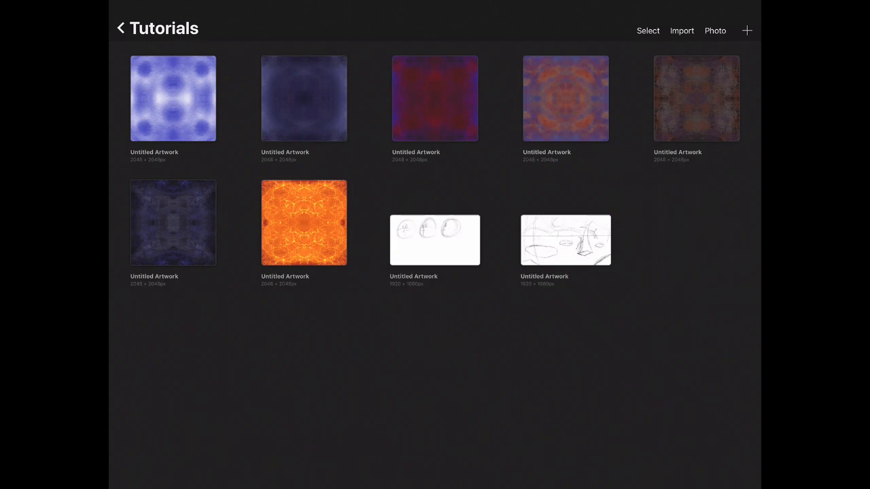
click(566, 98)
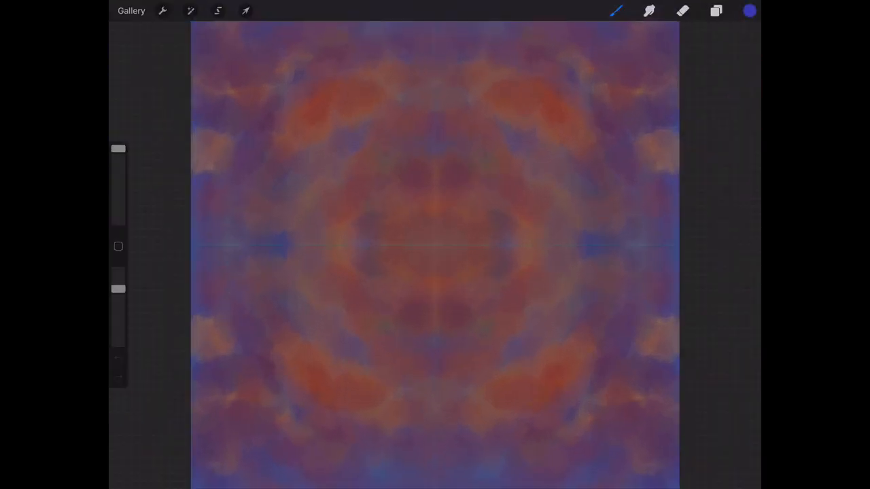